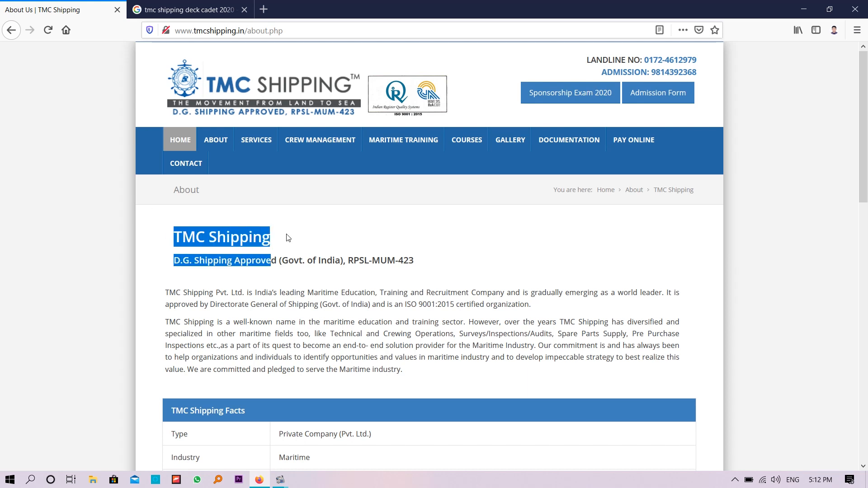
mouse_move(396, 220)
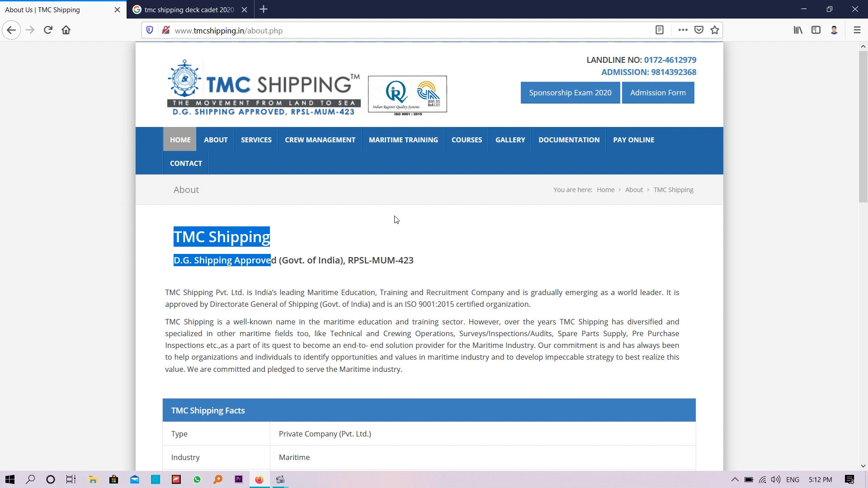
mouse_move(370, 252)
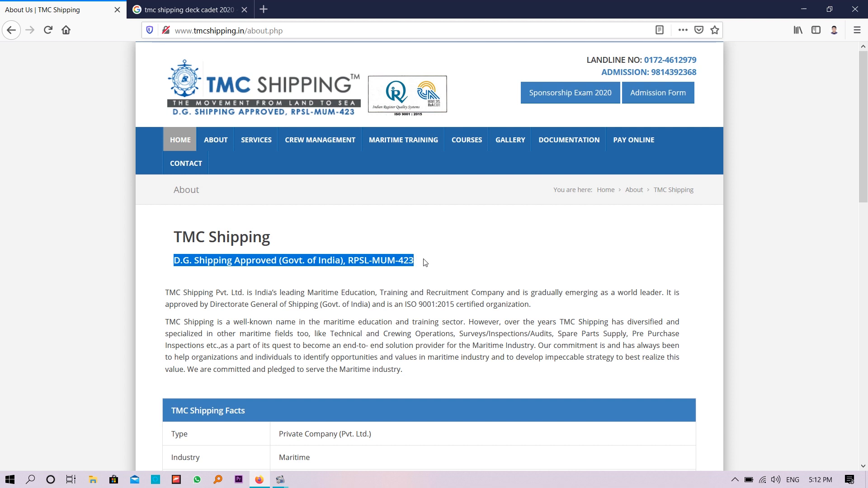
mouse_move(428, 264)
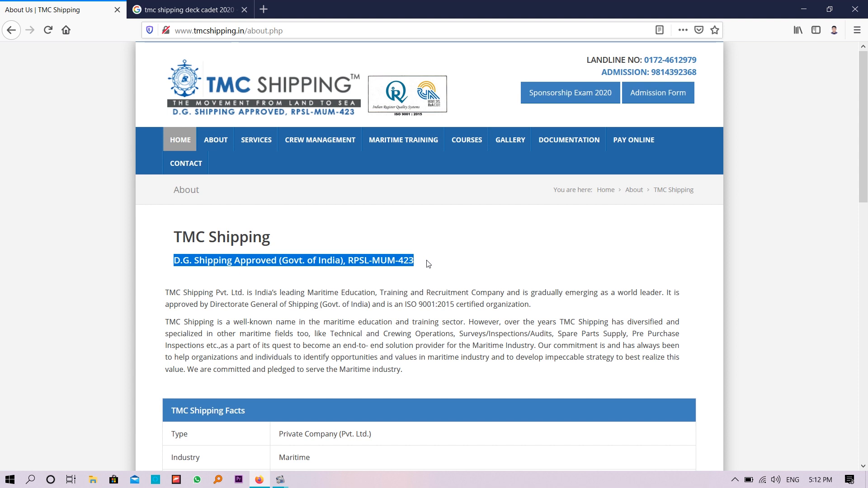
mouse_move(309, 256)
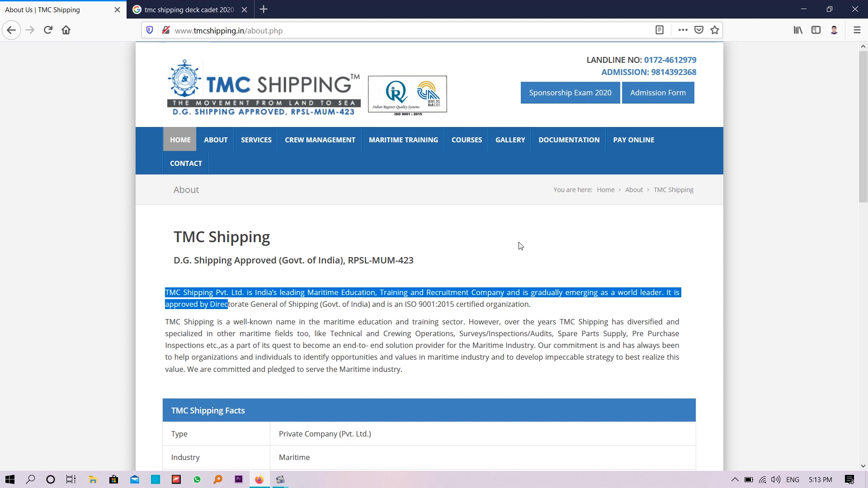
mouse_move(410, 318)
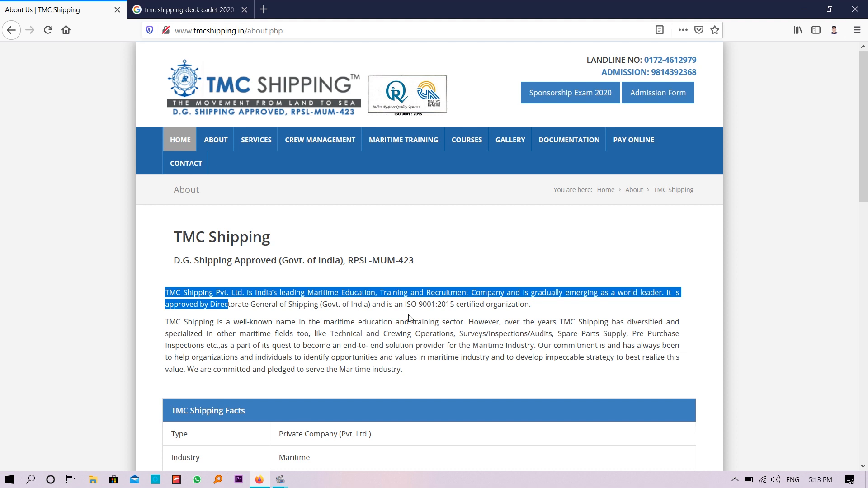
mouse_move(503, 321)
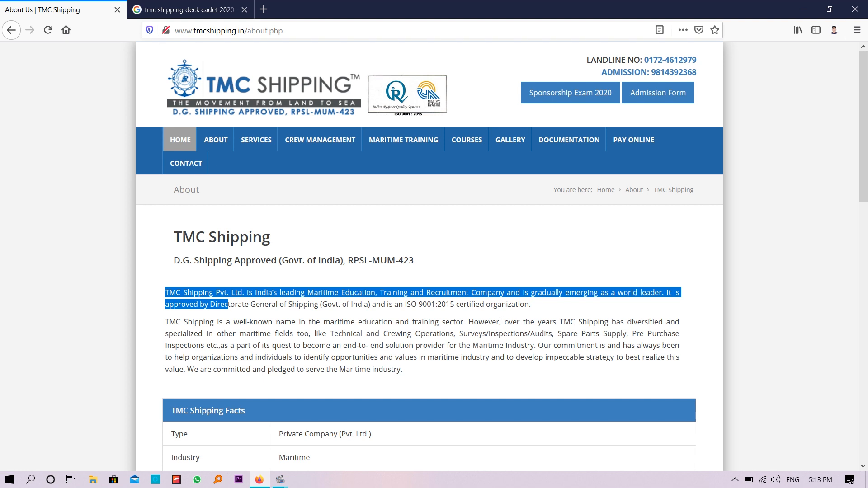
Return to the Google results for 'tmc shipping deck cadet 2020', dismissing the suggestions.
click(188, 10)
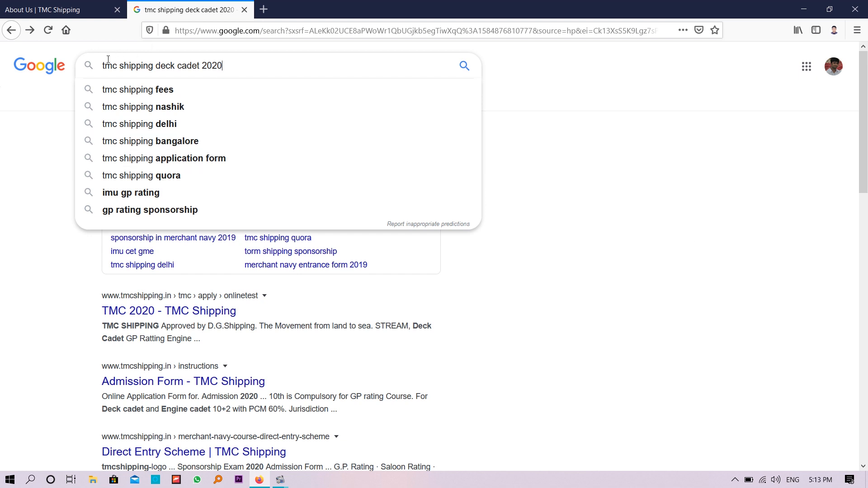
key(Return)
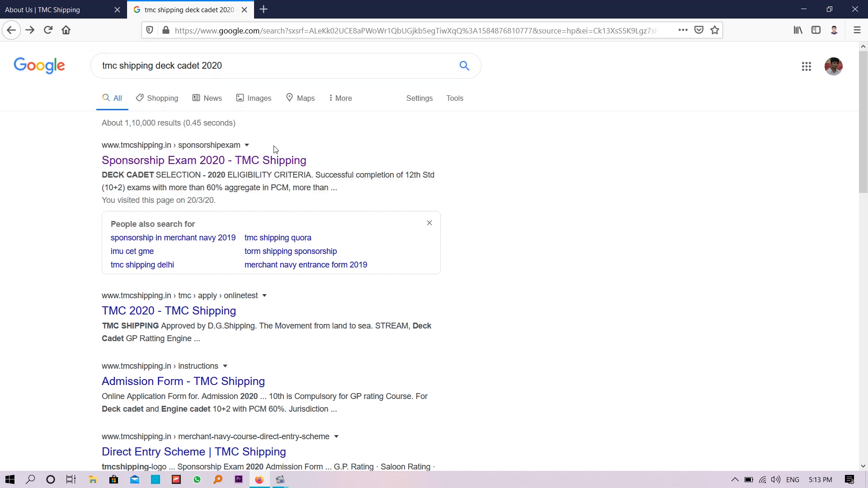
mouse_move(191, 170)
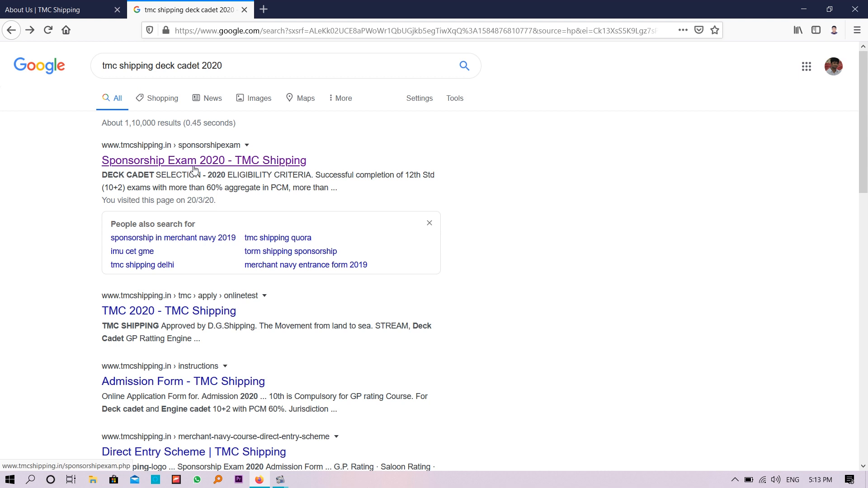
Open the 'Sponsorship Exam 2020 - TMC Shipping' result and read the eligibility criteria and instructions.
click(204, 161)
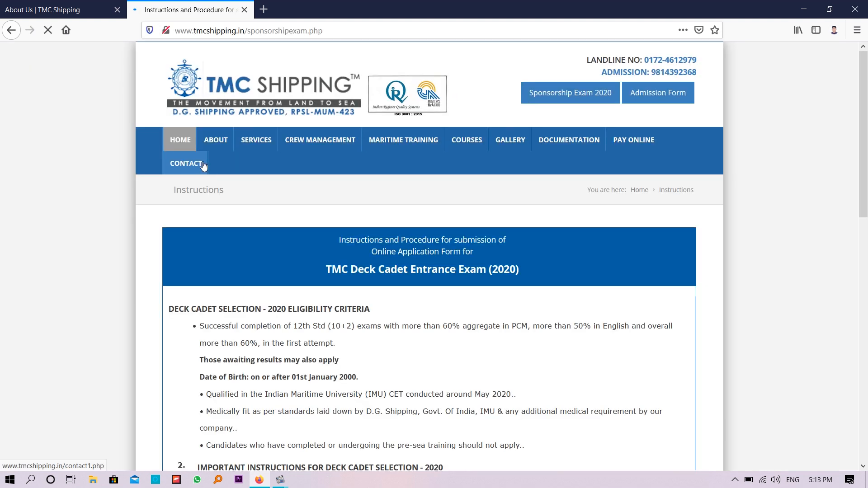
scroll(down, 3)
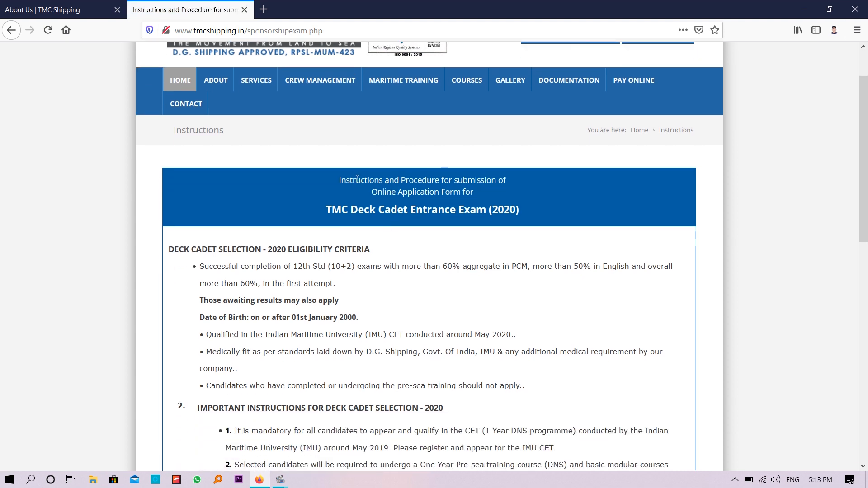
scroll(down, 3)
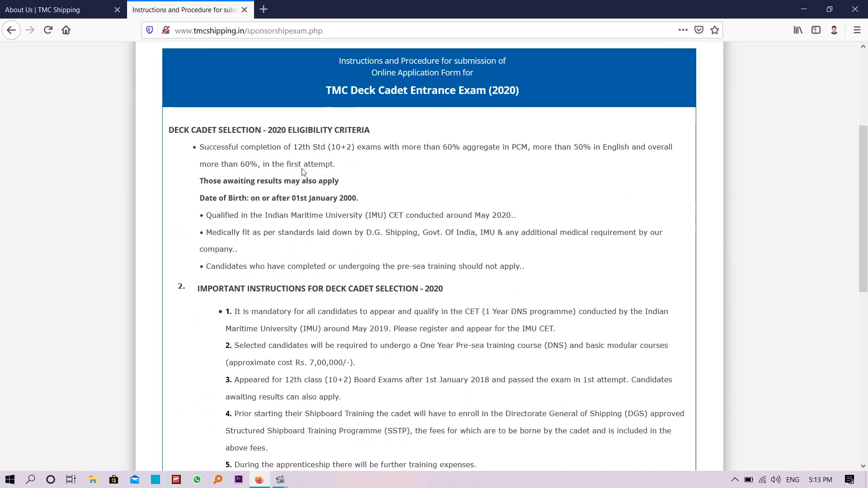
mouse_move(432, 205)
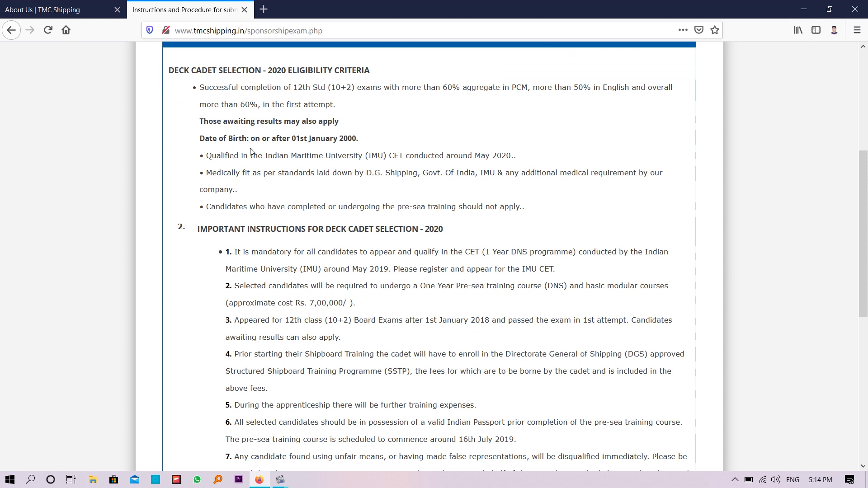
mouse_move(344, 138)
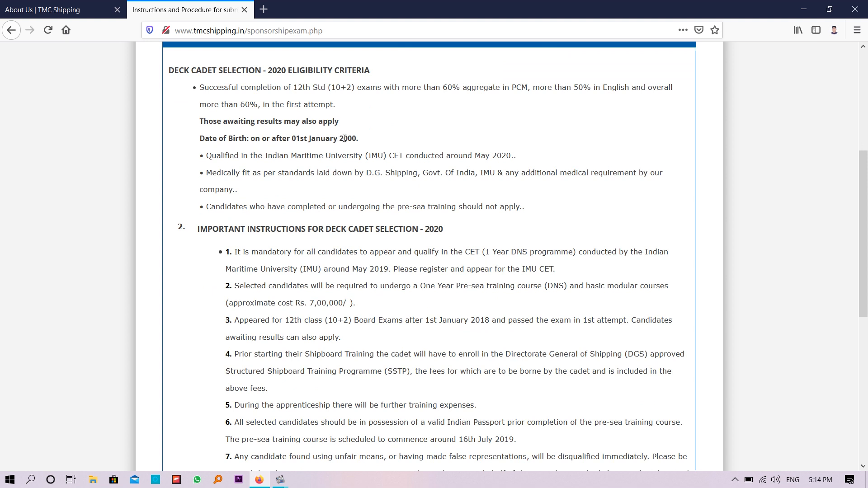
scroll(down, 3)
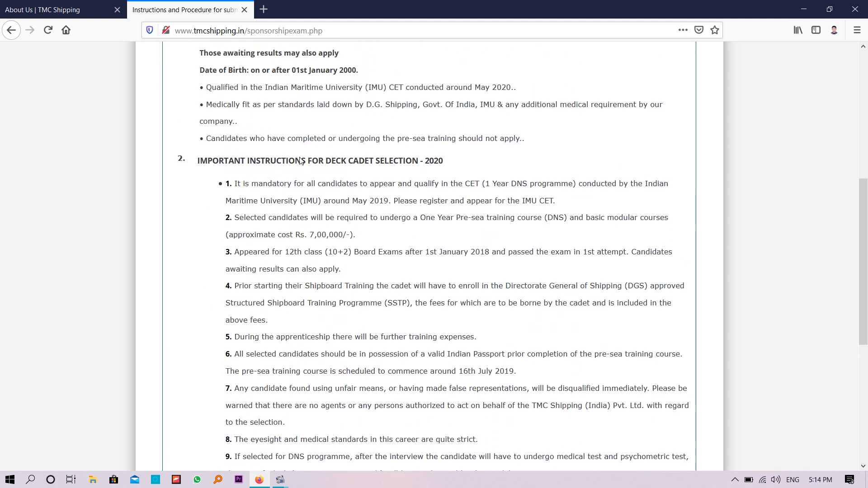
scroll(up, 3)
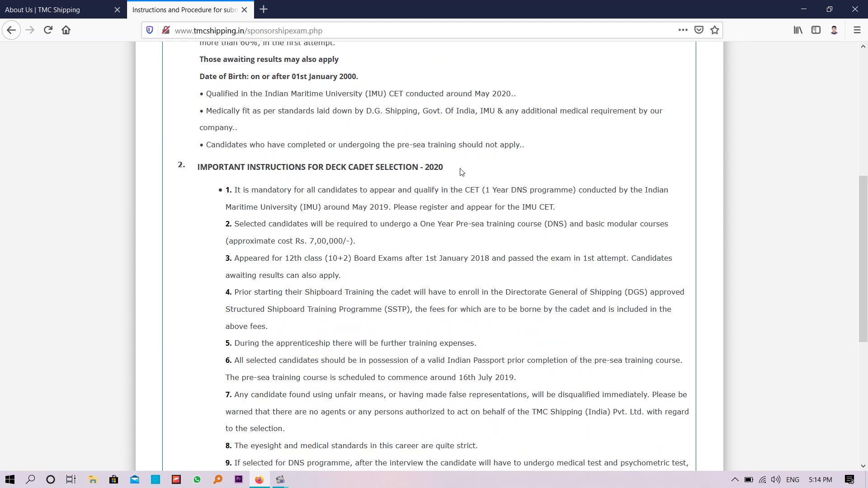
scroll(down, 3)
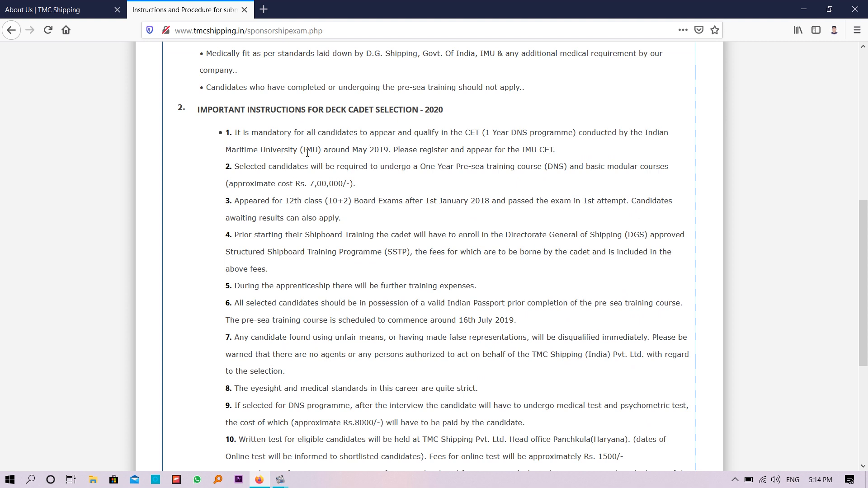
scroll(down, 3)
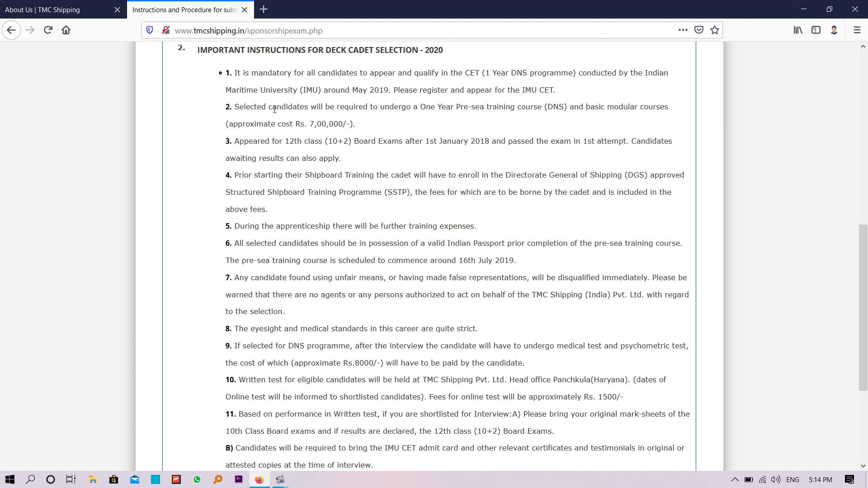
mouse_move(500, 120)
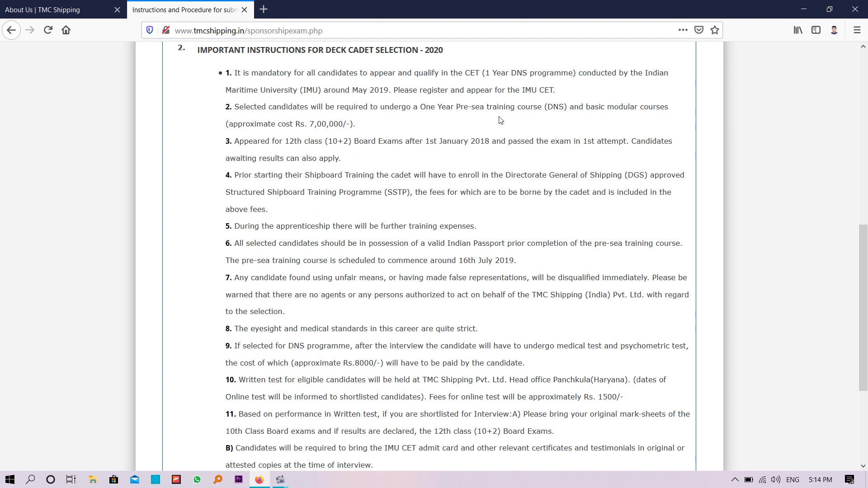
mouse_move(344, 123)
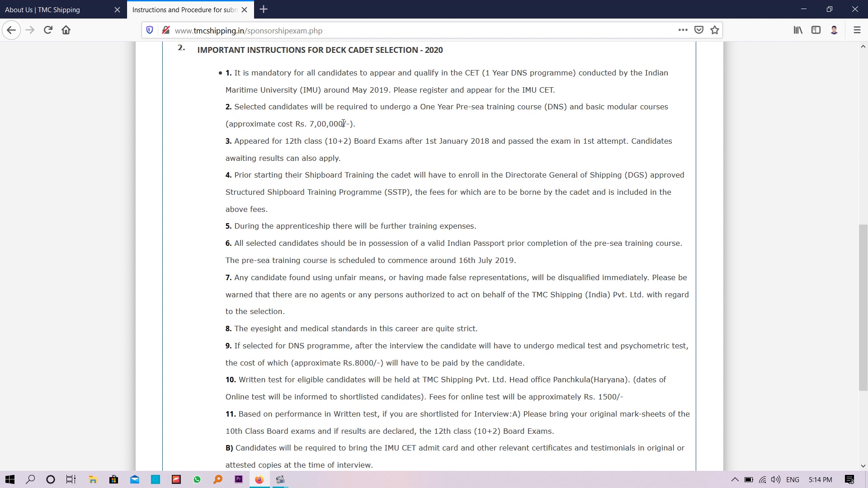
Read all twelve instructions, including the pre-sea course cost, and tick the 'I have read and understood and agree' box.
double_click(327, 123)
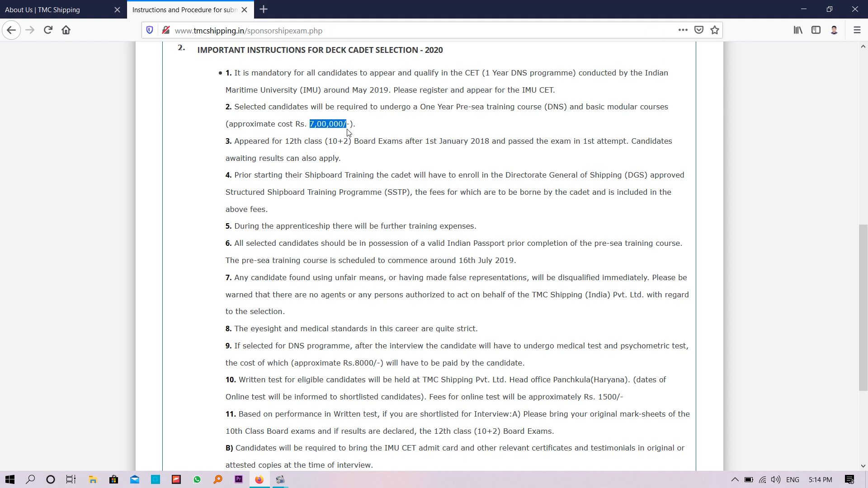
scroll(down, 3)
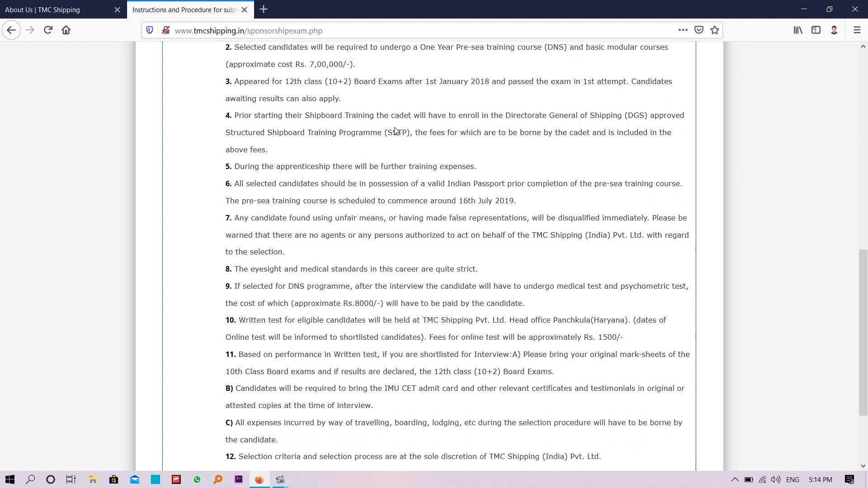
mouse_move(386, 108)
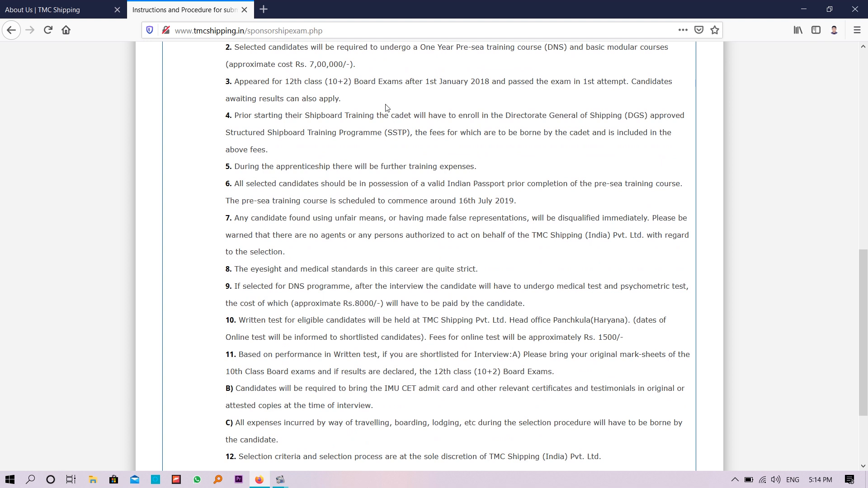
scroll(down, 3)
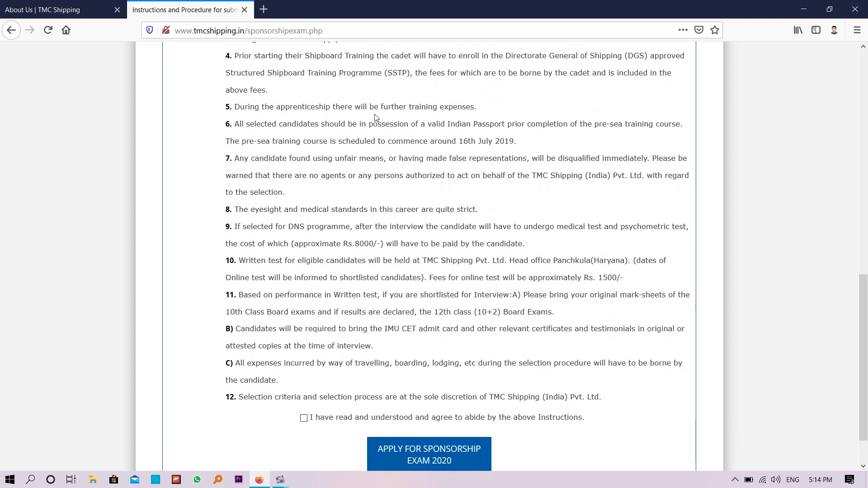
mouse_move(314, 240)
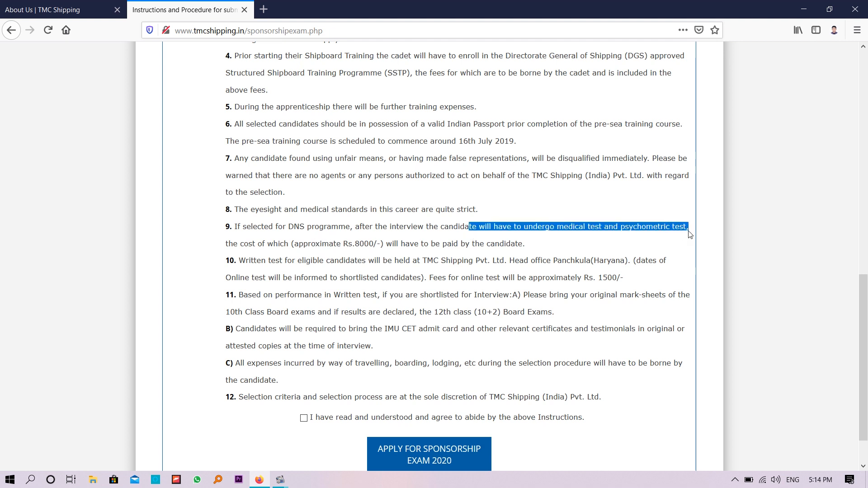
double_click(319, 244)
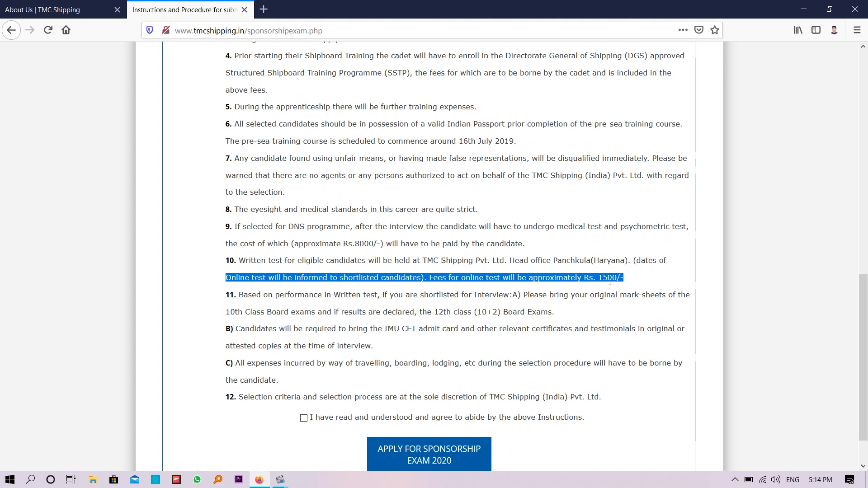
mouse_move(644, 291)
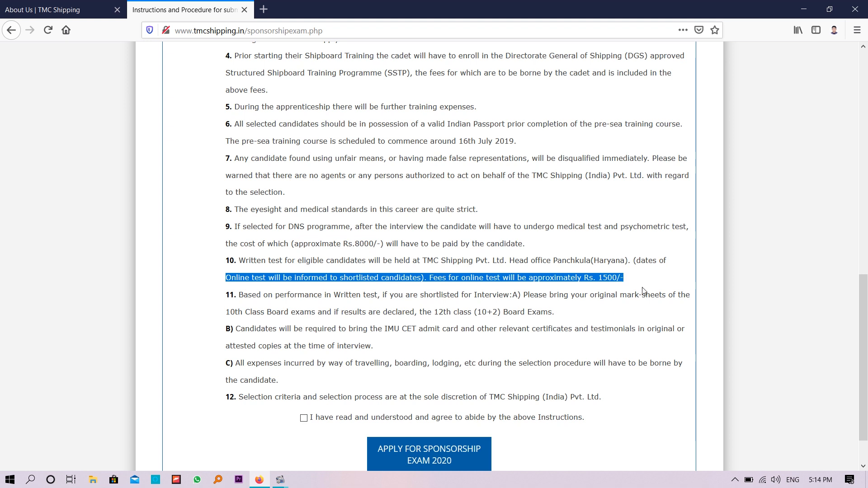
mouse_move(311, 272)
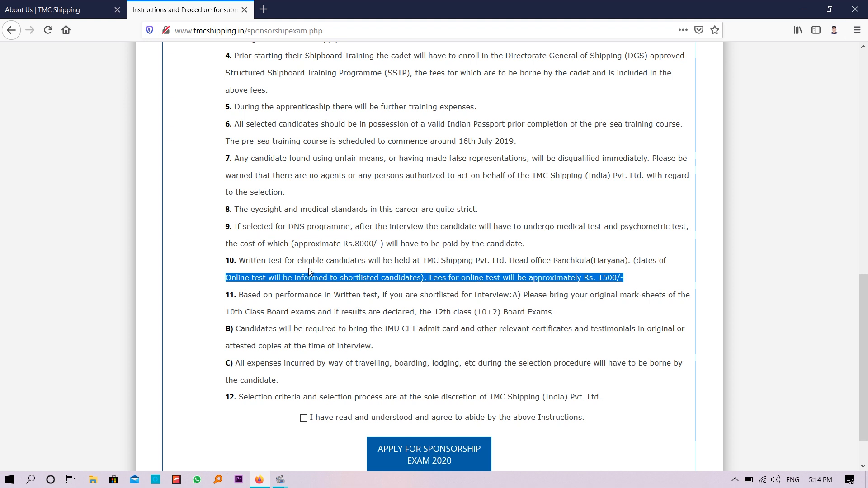
mouse_move(426, 258)
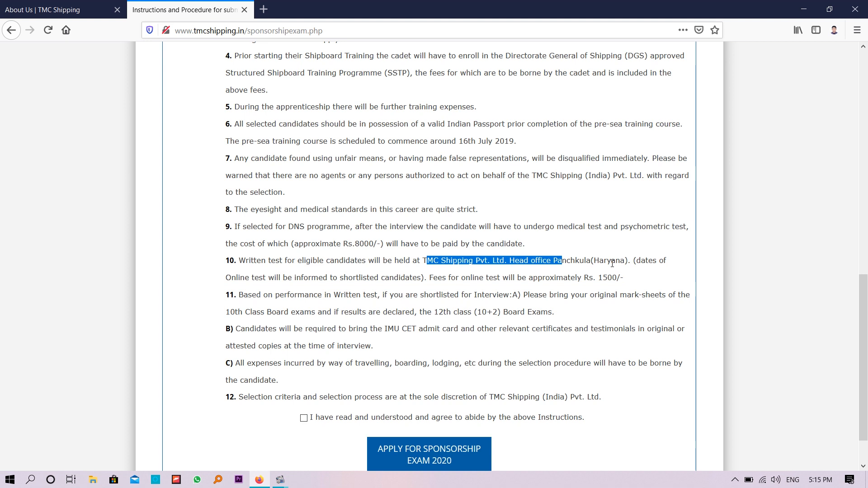
scroll(up, 3)
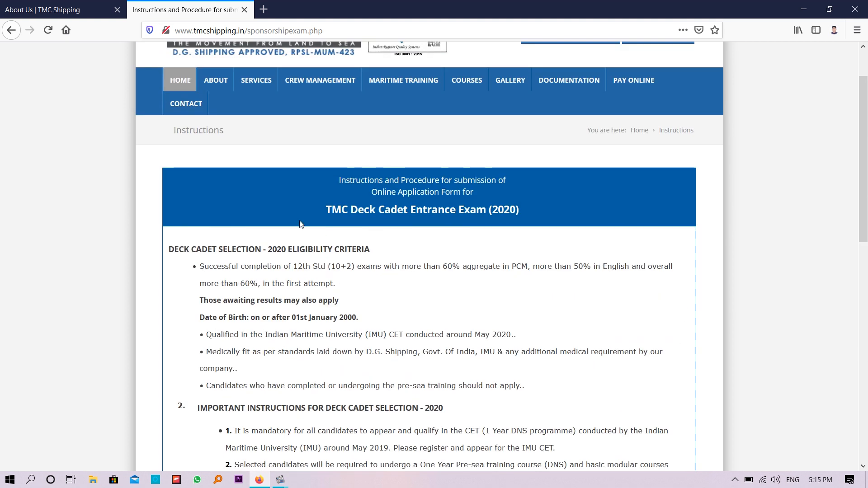
scroll(down, 3)
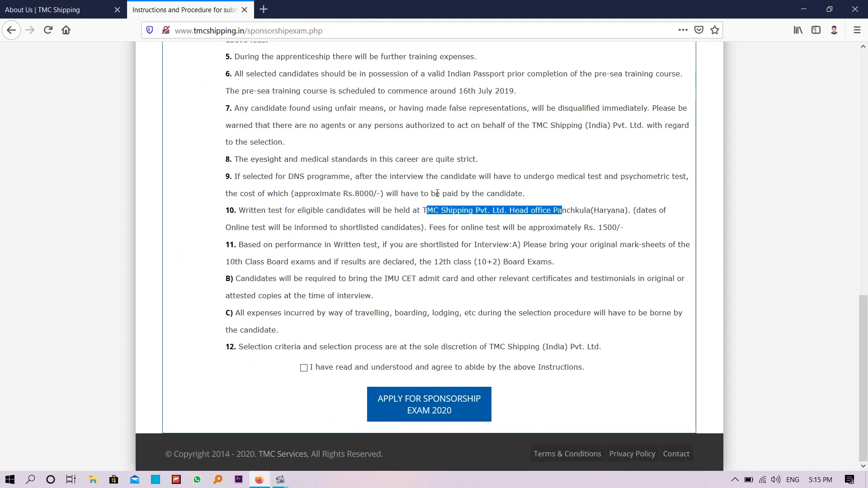
mouse_move(544, 148)
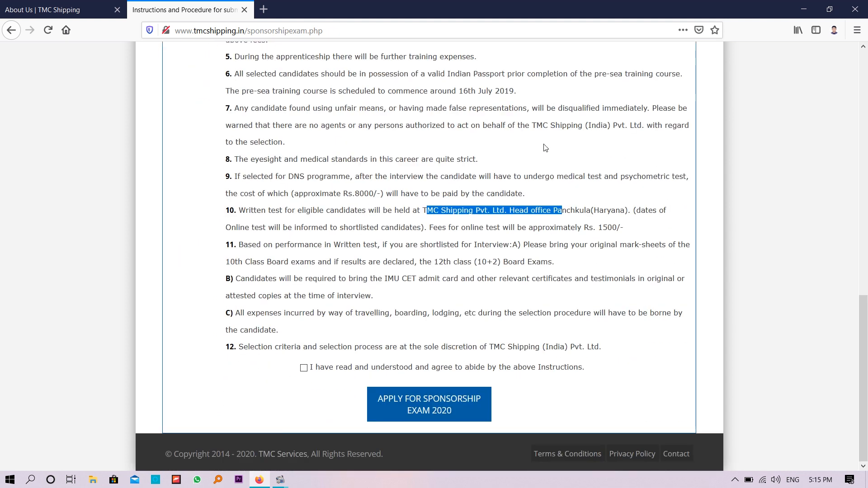
mouse_move(408, 348)
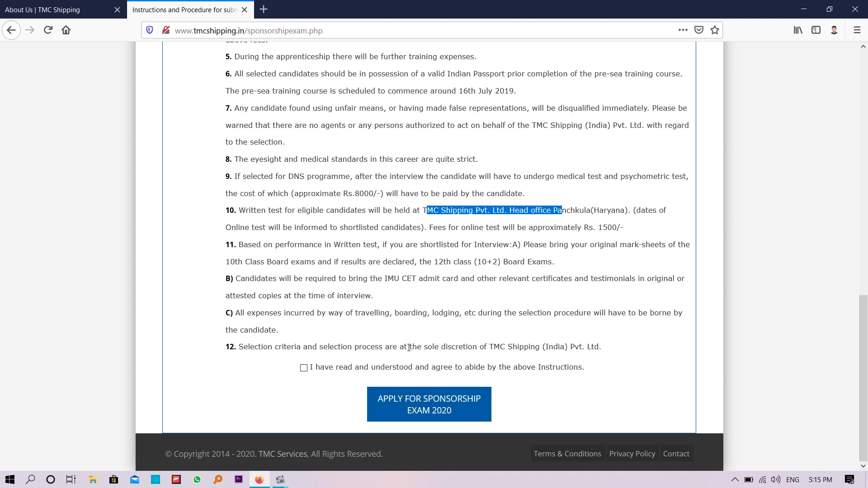
click(303, 368)
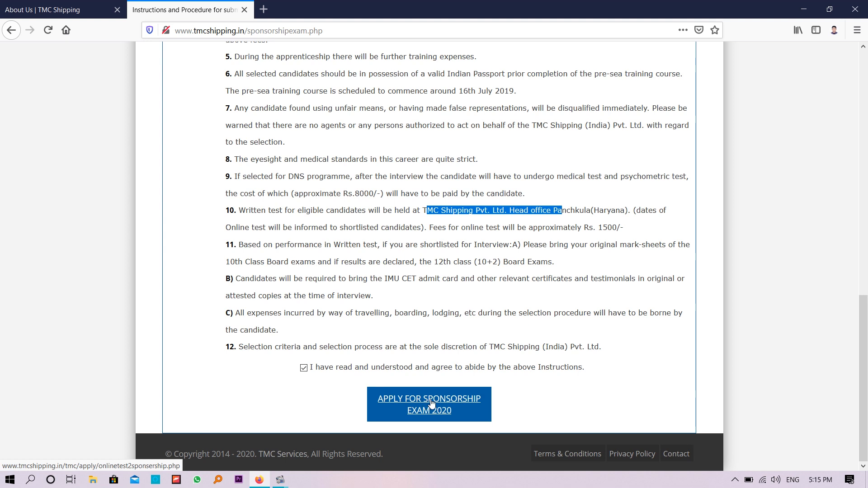
Open the 'APPLY FOR SPONSORSHIP EXAM 2020' form and select a radio option in the STREAM row.
click(428, 405)
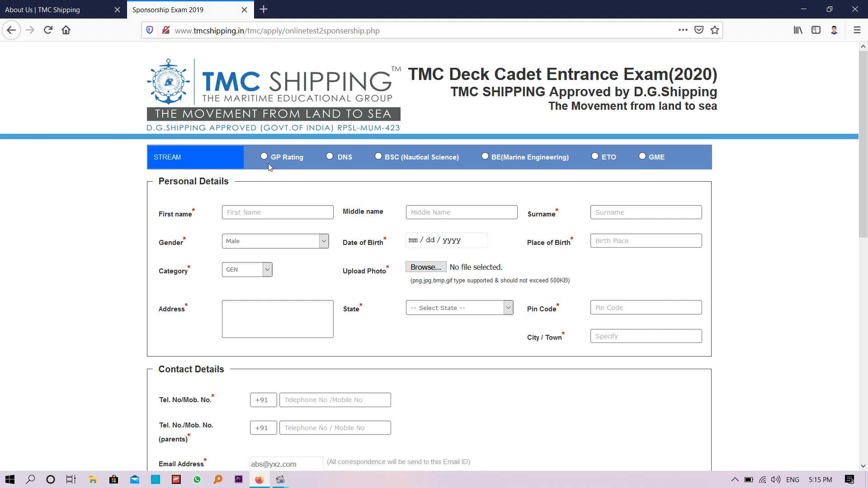
mouse_move(478, 168)
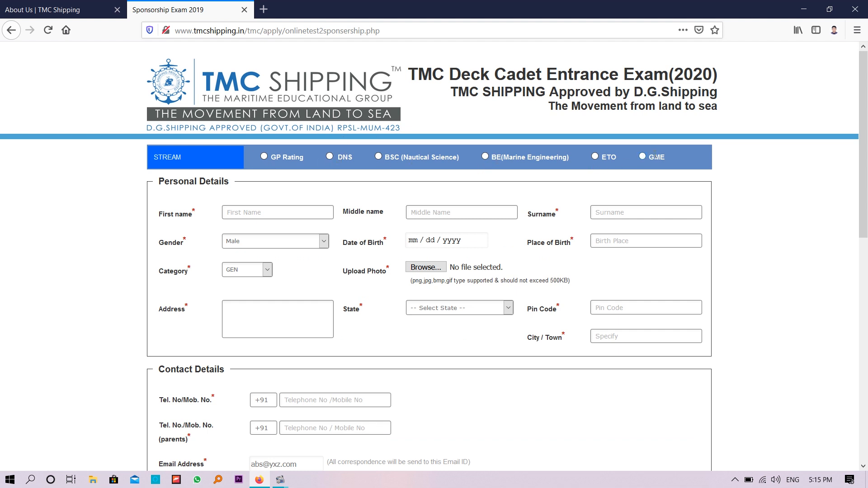
mouse_move(260, 155)
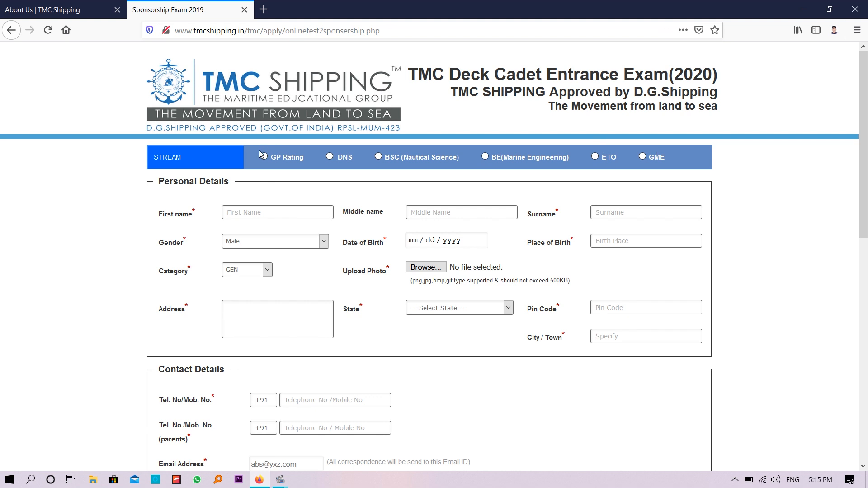
mouse_move(439, 203)
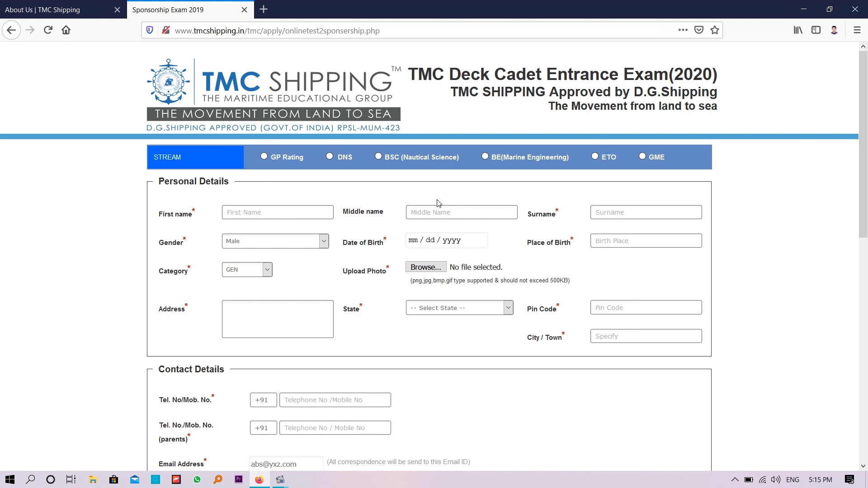
mouse_move(361, 166)
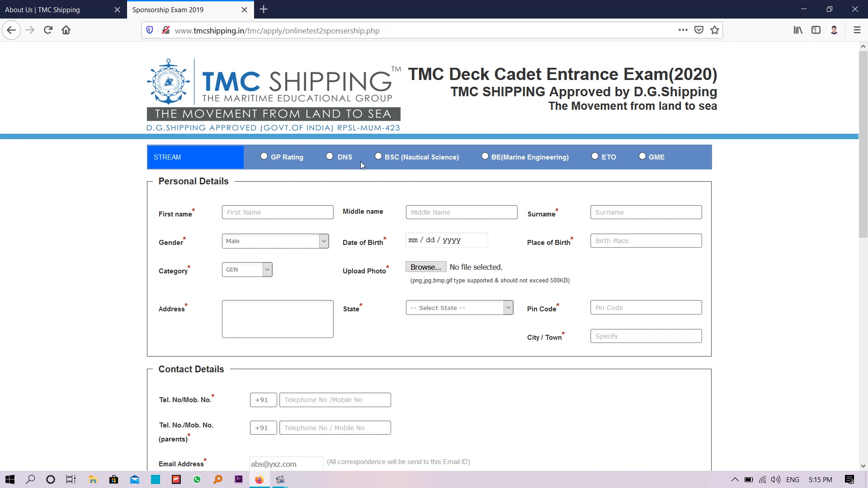
click(594, 157)
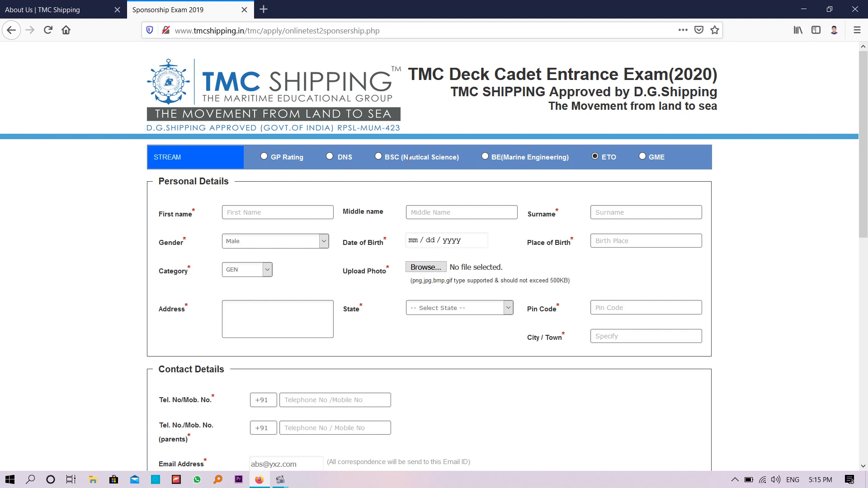
mouse_move(342, 179)
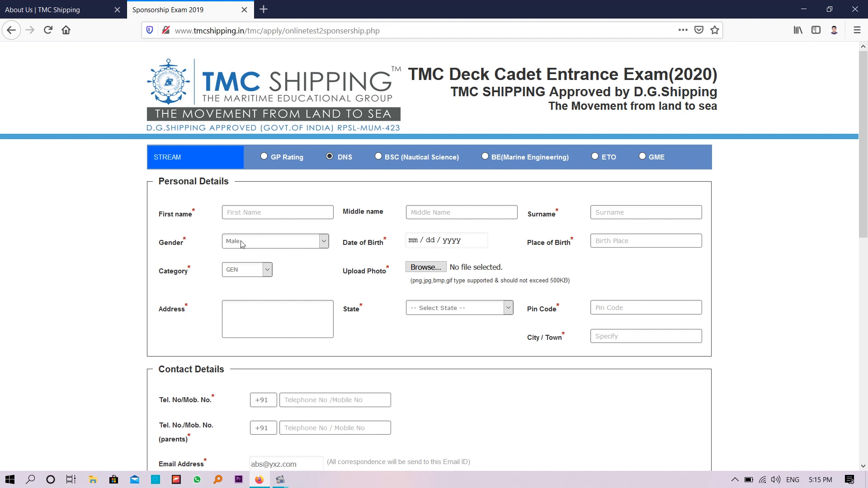
scroll(down, 3)
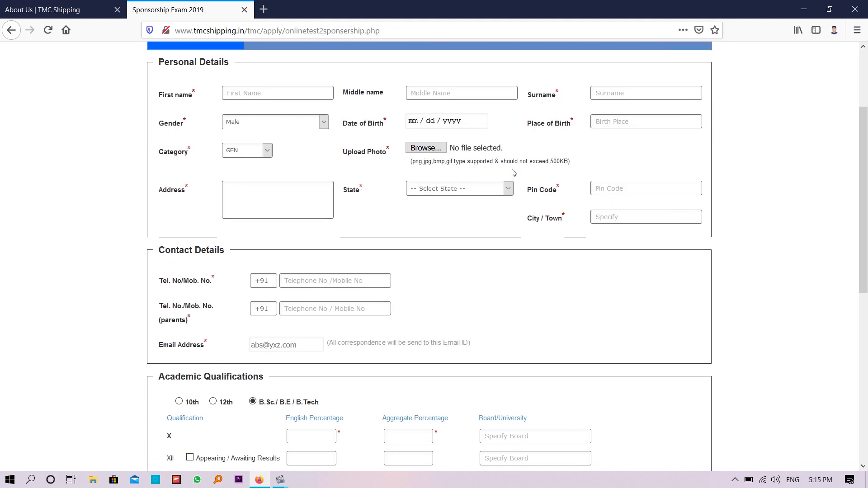
mouse_move(415, 167)
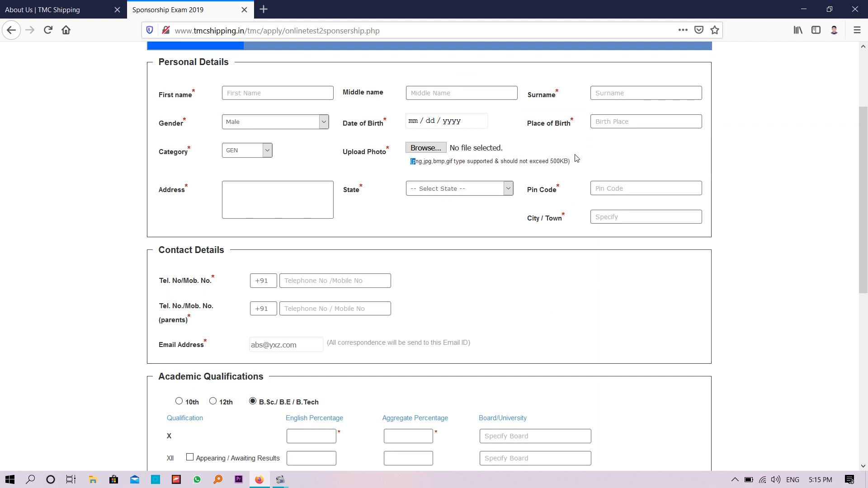
scroll(down, 3)
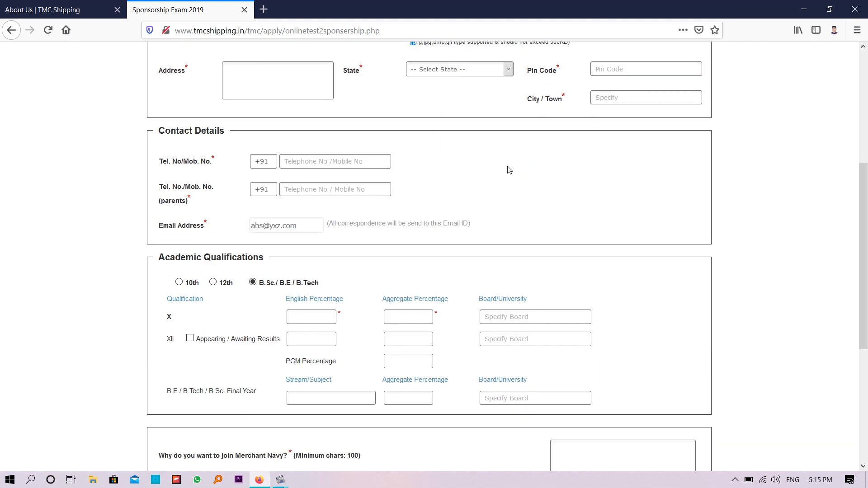
scroll(up, 3)
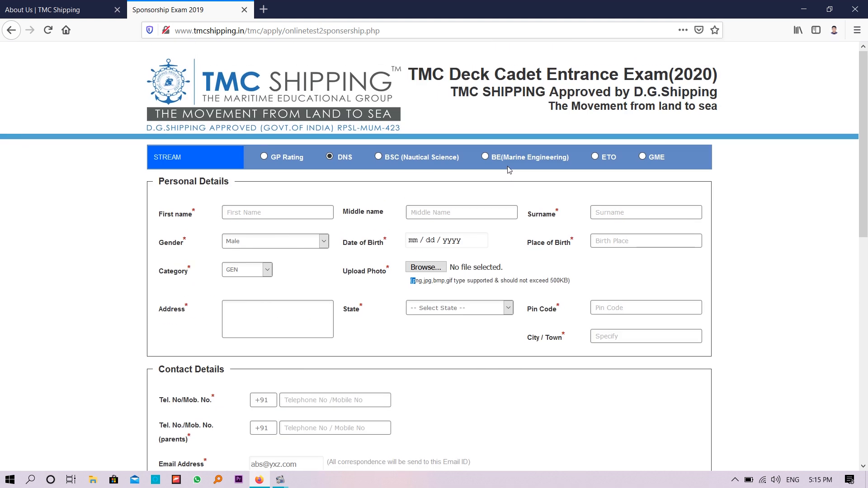
mouse_move(506, 158)
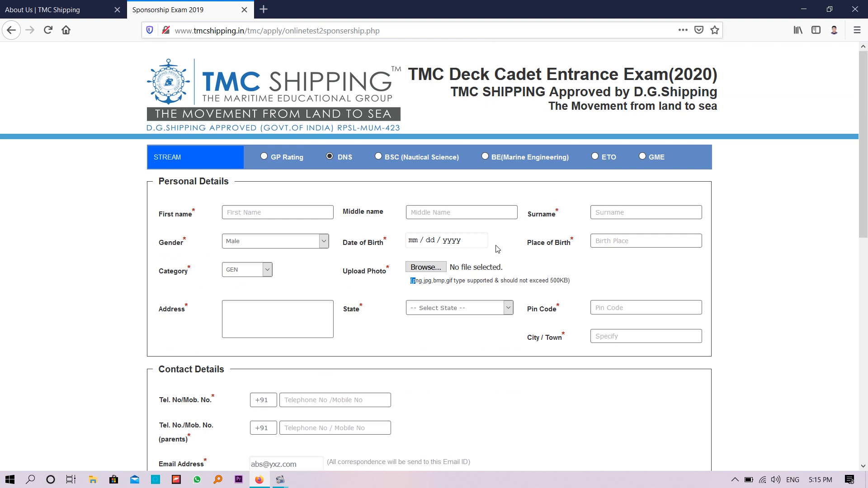
scroll(down, 3)
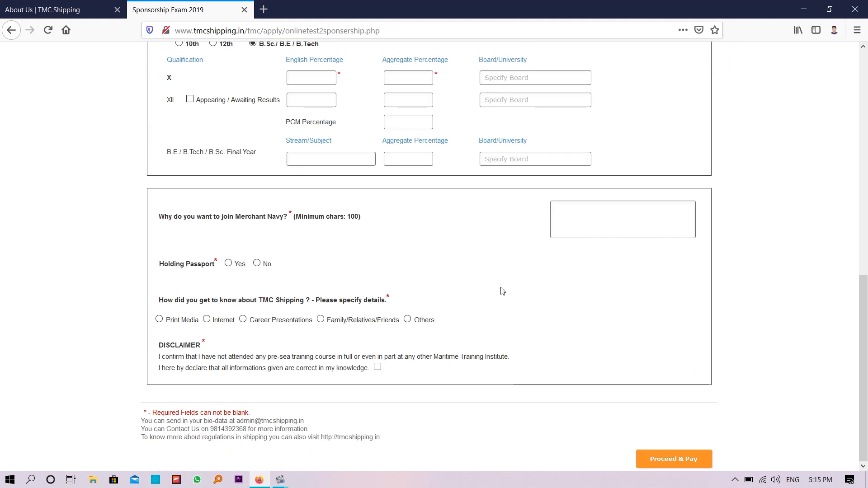
mouse_move(634, 276)
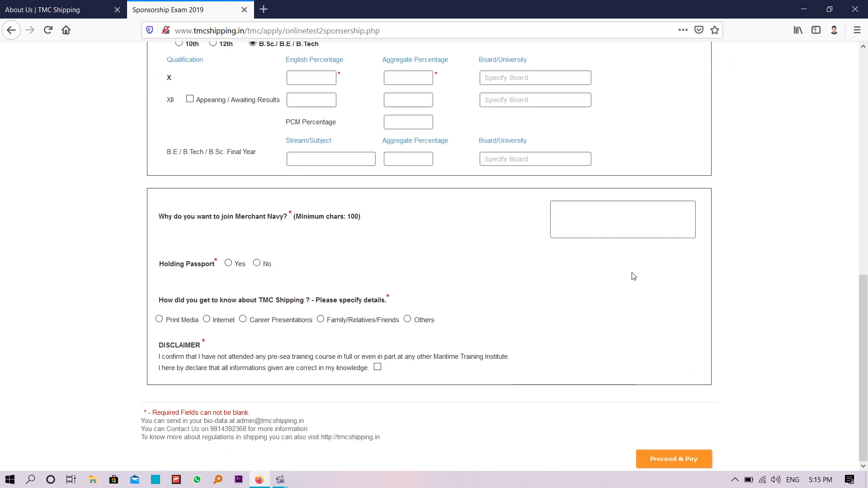
mouse_move(530, 267)
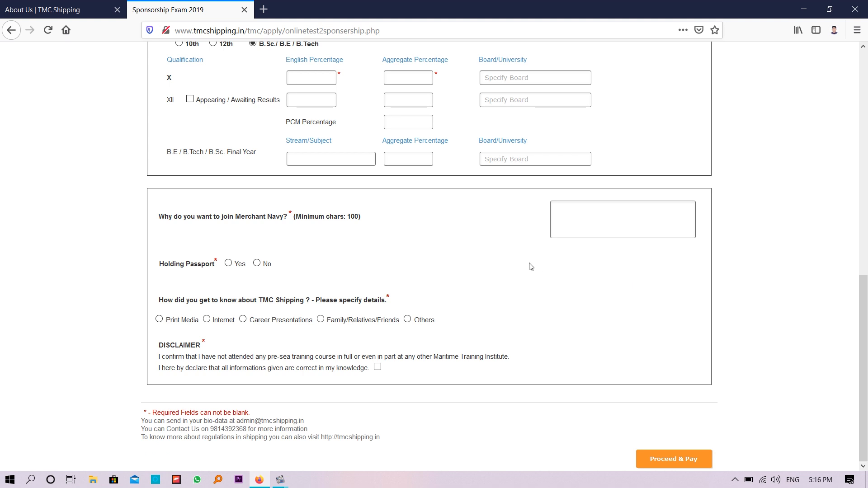
scroll(up, 3)
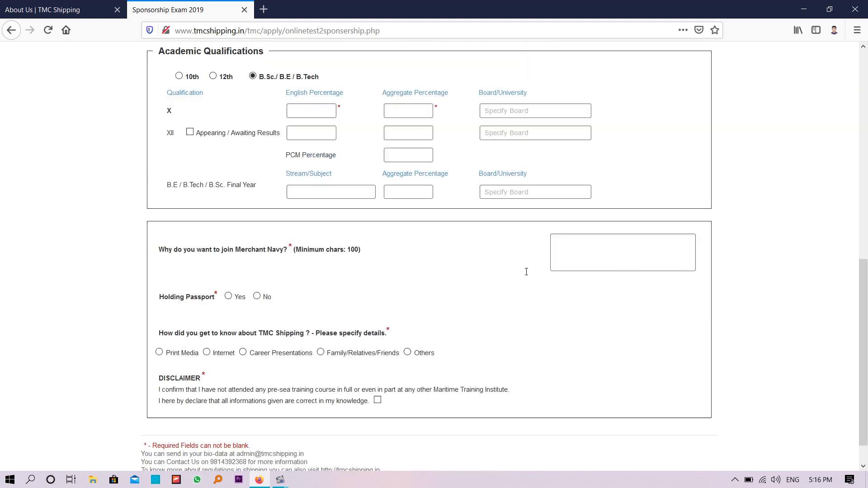
scroll(down, 3)
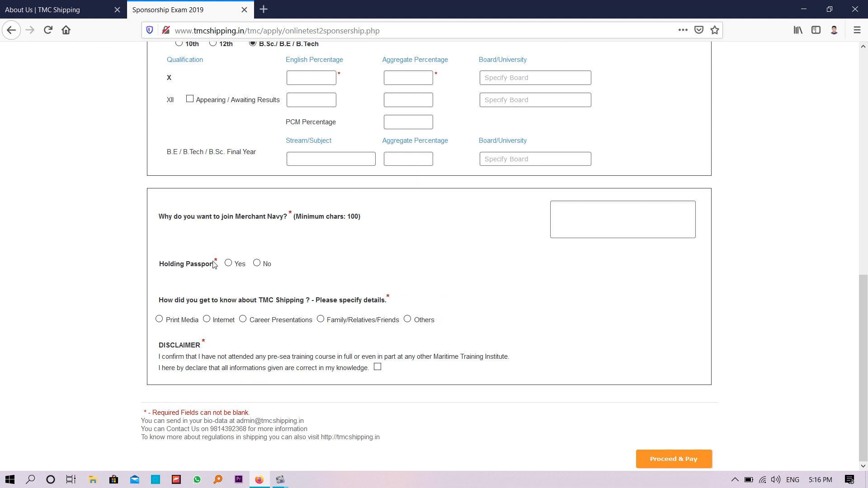
mouse_move(266, 262)
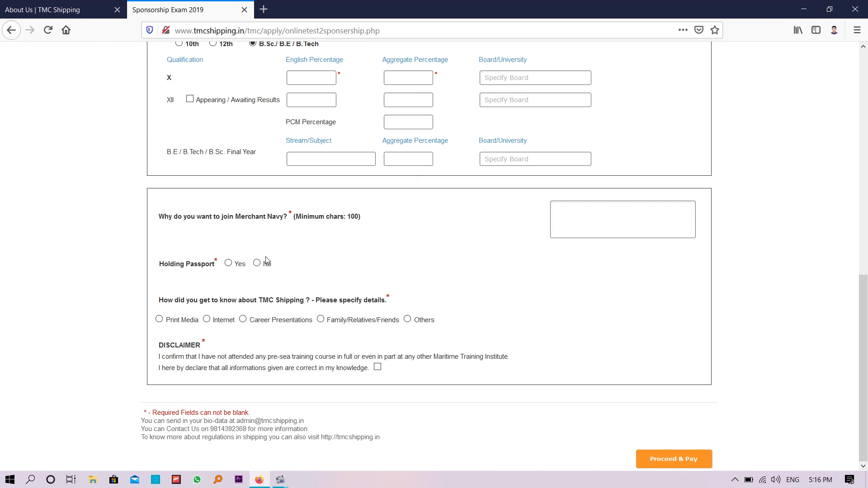
double_click(194, 264)
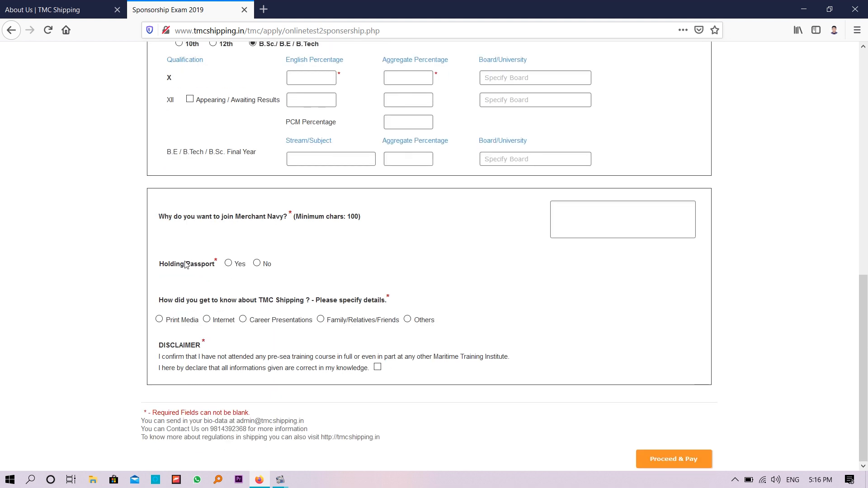
mouse_move(329, 276)
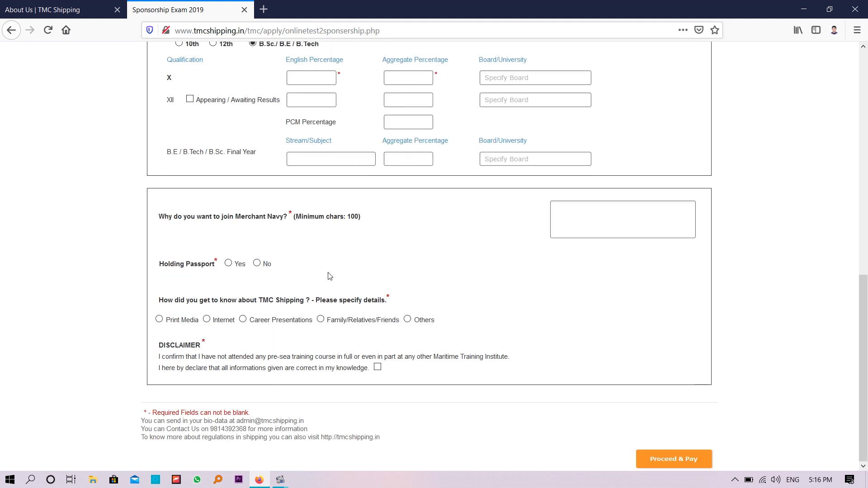
mouse_move(525, 394)
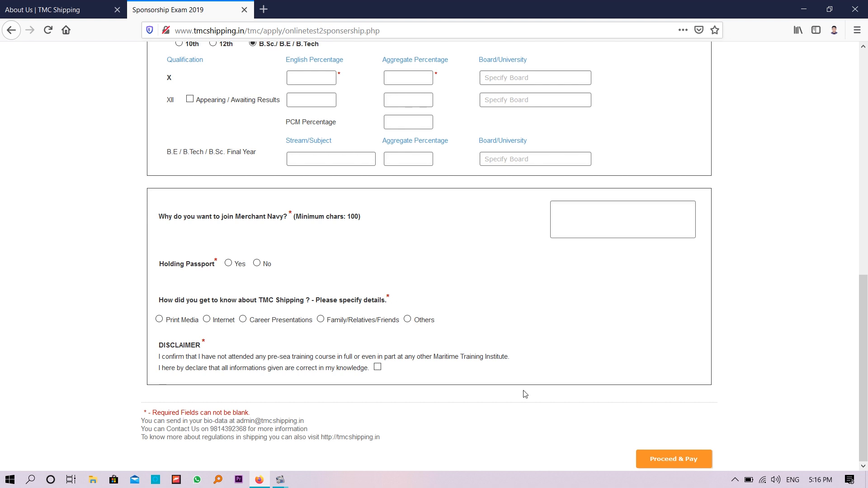
scroll(up, 3)
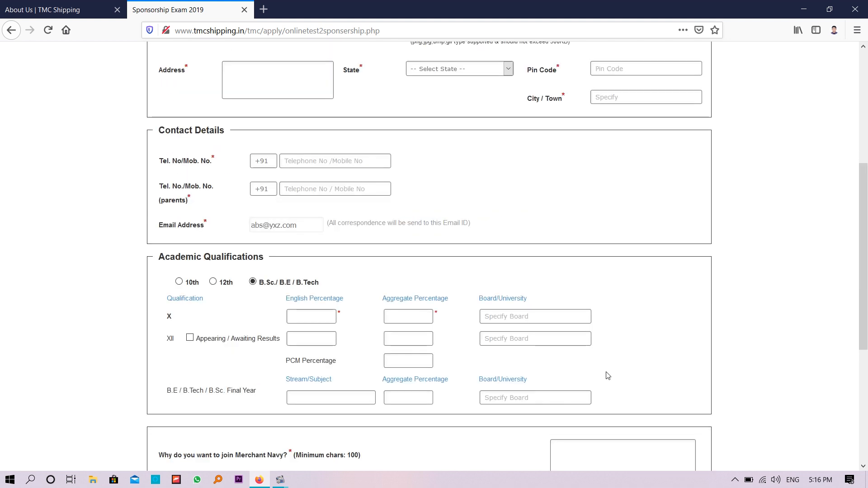
mouse_move(612, 293)
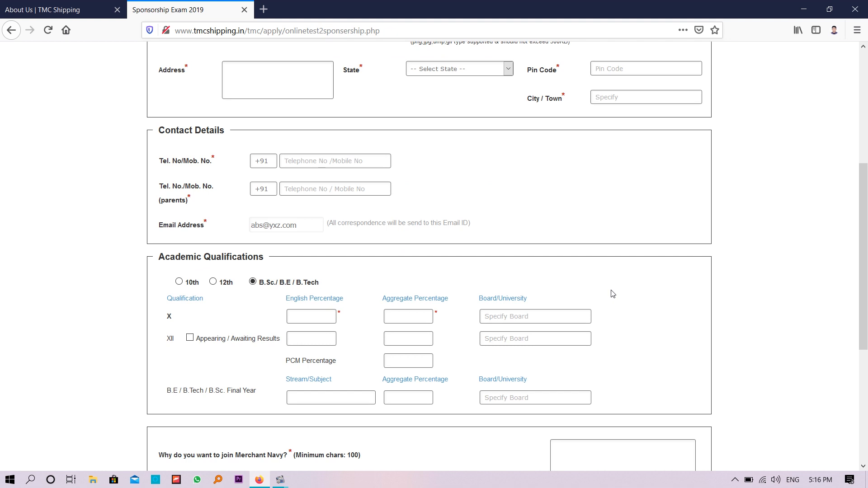
scroll(up, 3)
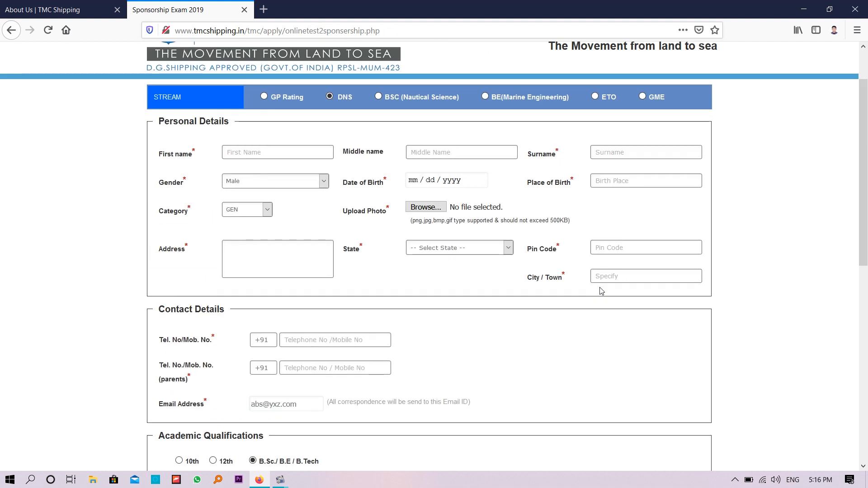
scroll(up, 3)
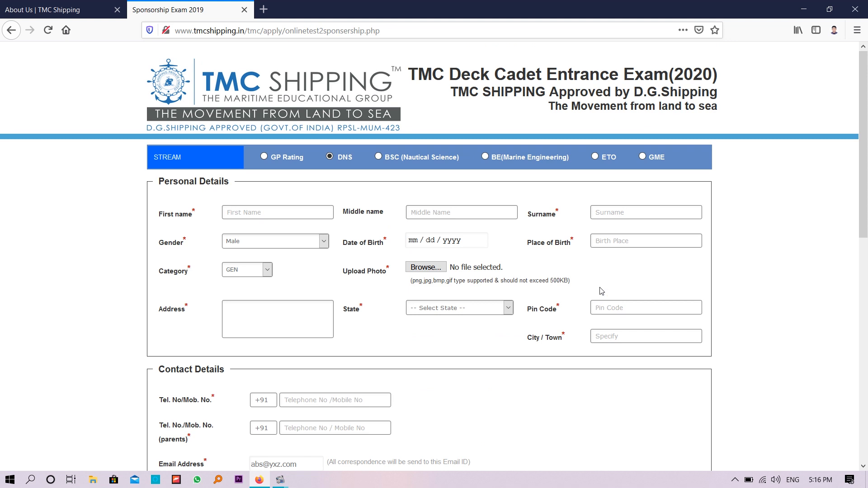